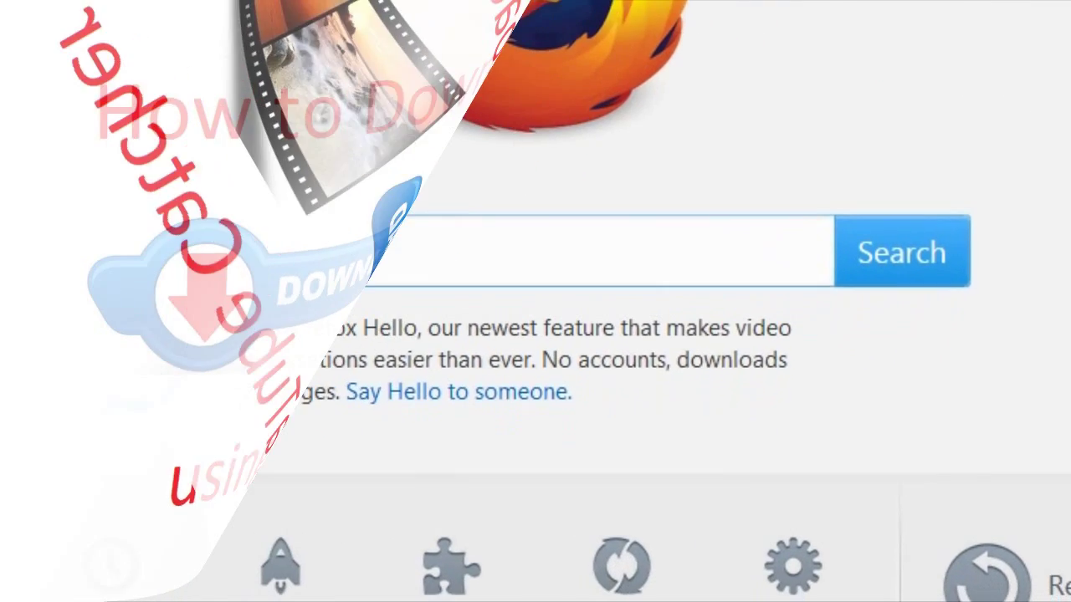
Search the web for 'atube catcher' from the Firefox start page.
type("atube")
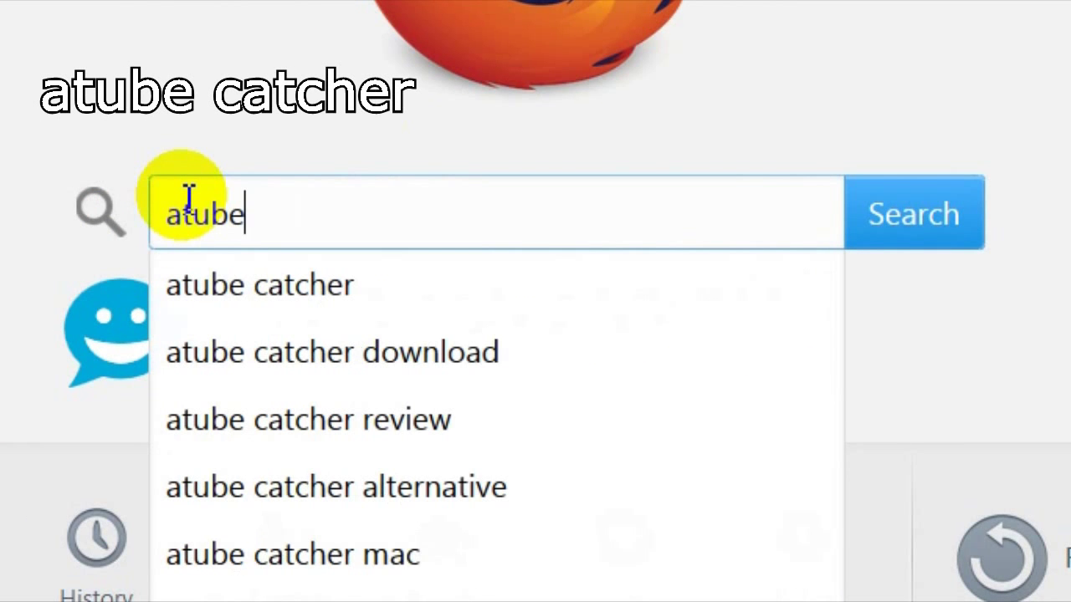
type("catcher")
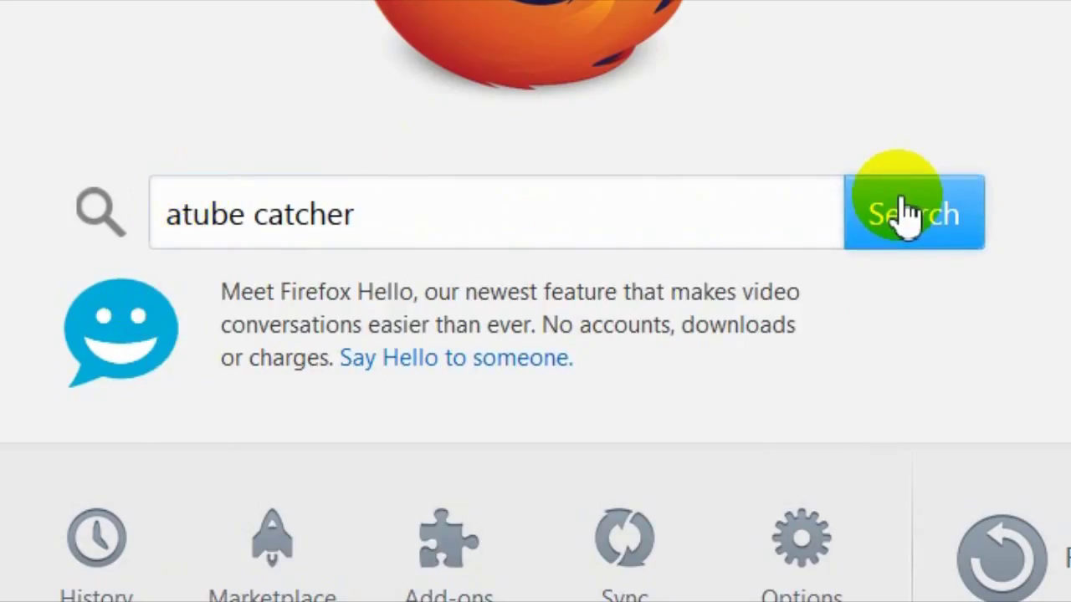
left_click(912, 213)
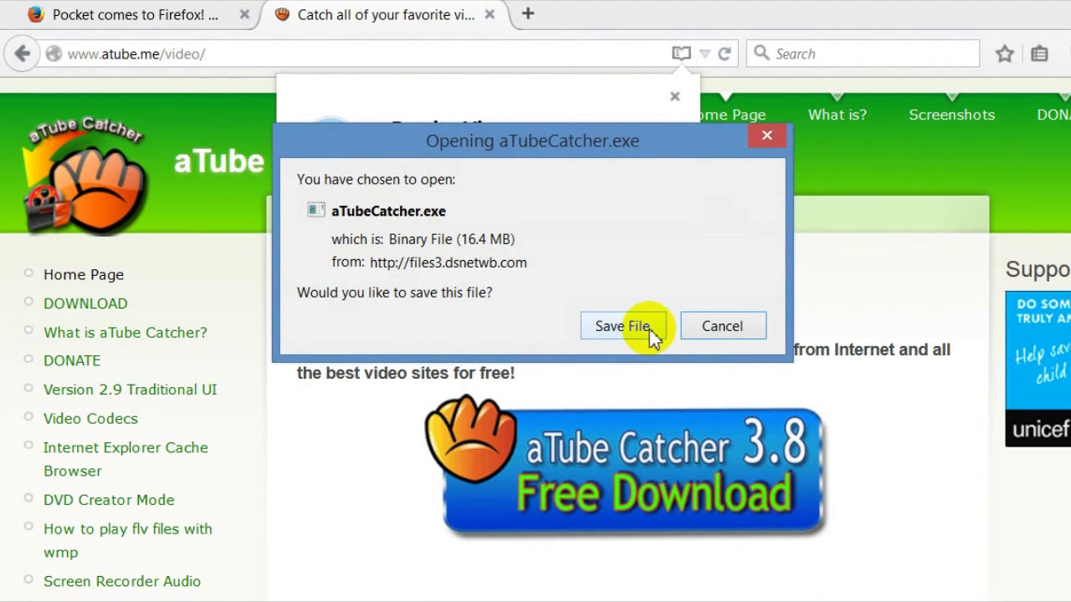
Save the aTubeCatcher.exe installer download.
left_click(623, 326)
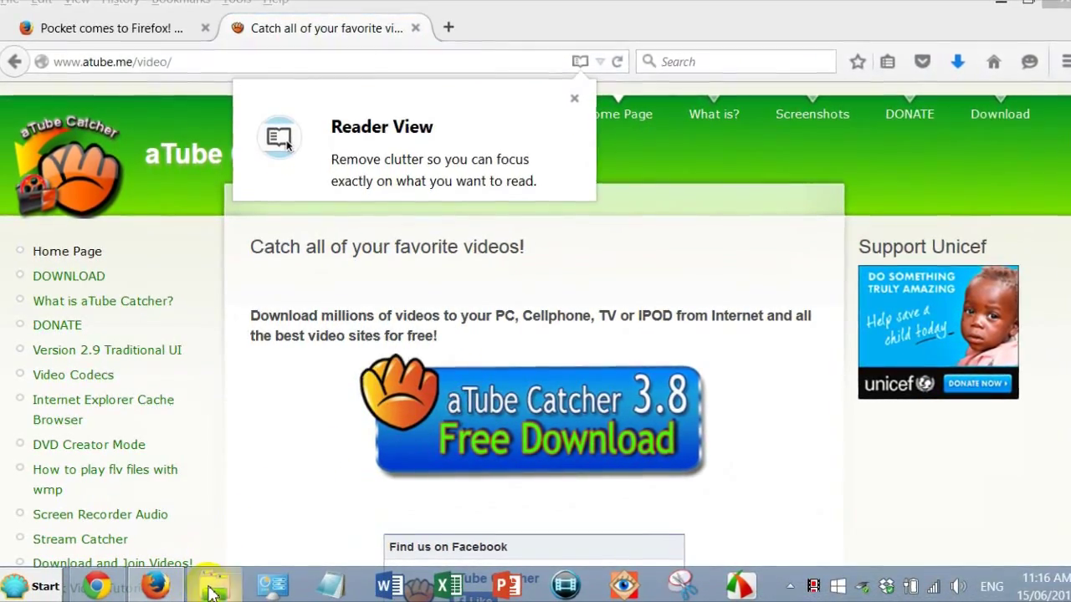
Open Downloads in File Explorer and select aTubeCatcher.exe.
left_click(214, 582)
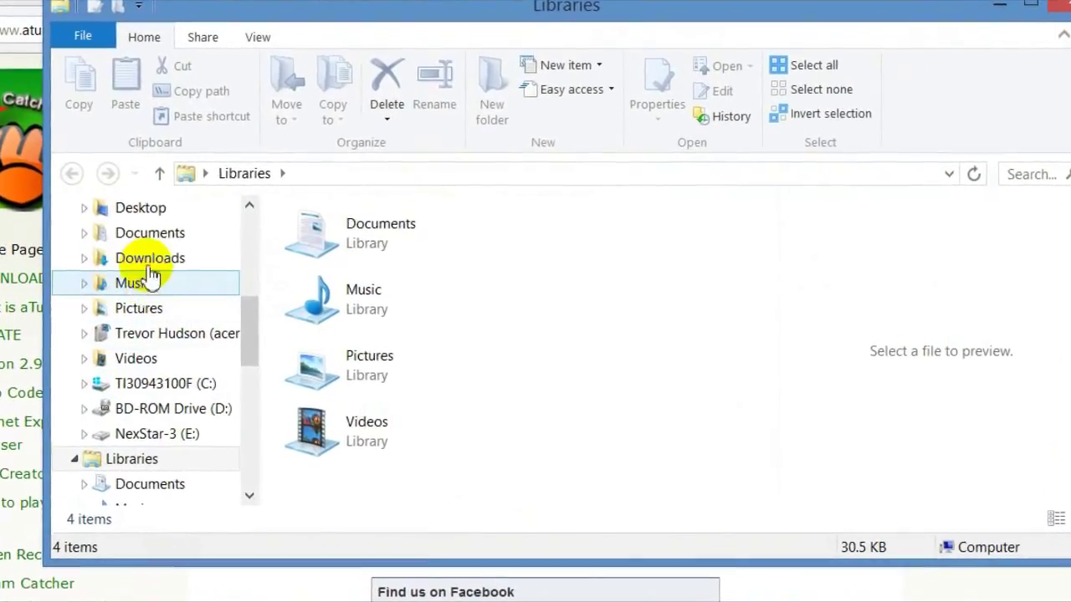
left_click(150, 258)
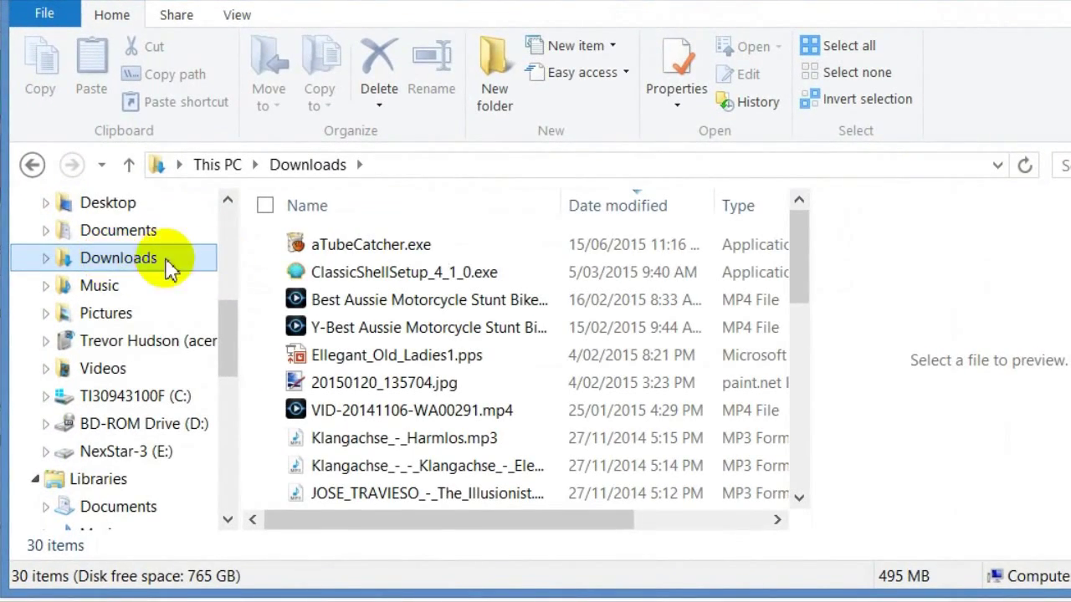
left_click(371, 248)
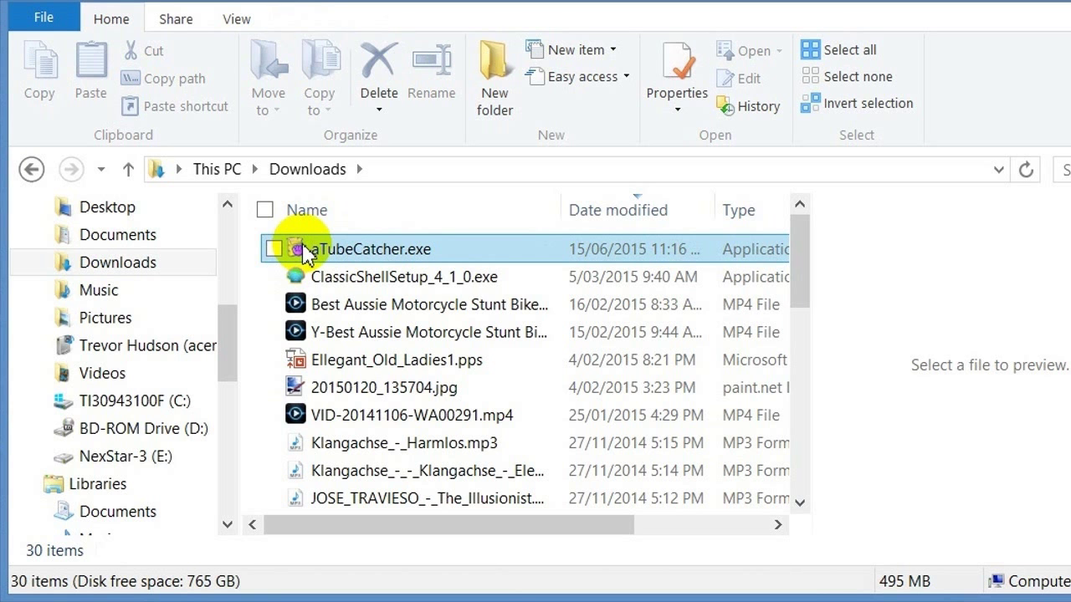
Run aTubeCatcher.exe, pass the welcome page and accept the license agreement.
double_click(372, 249)
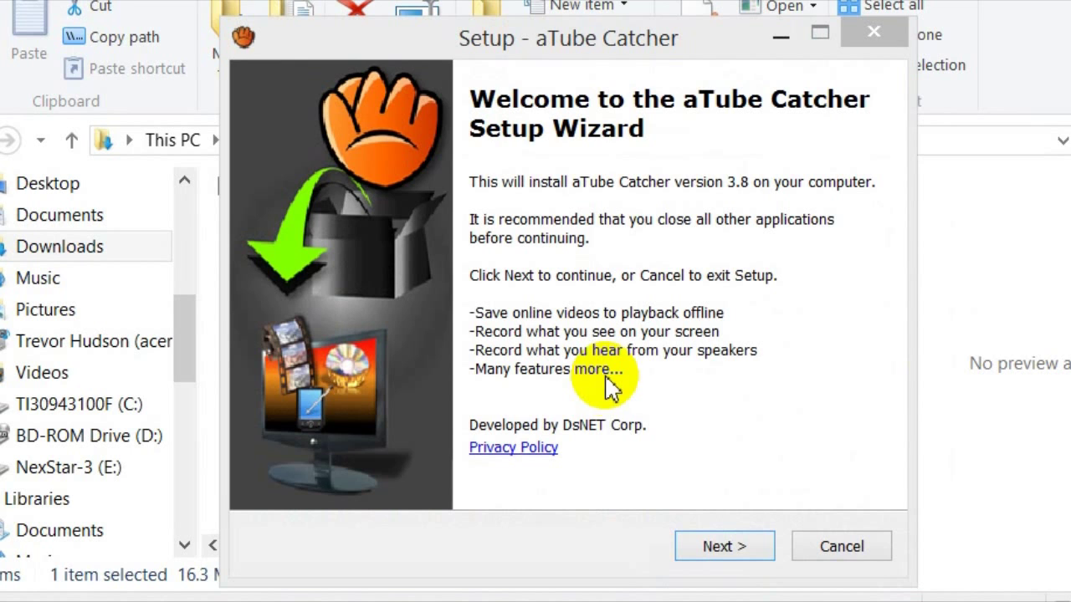
left_click(725, 545)
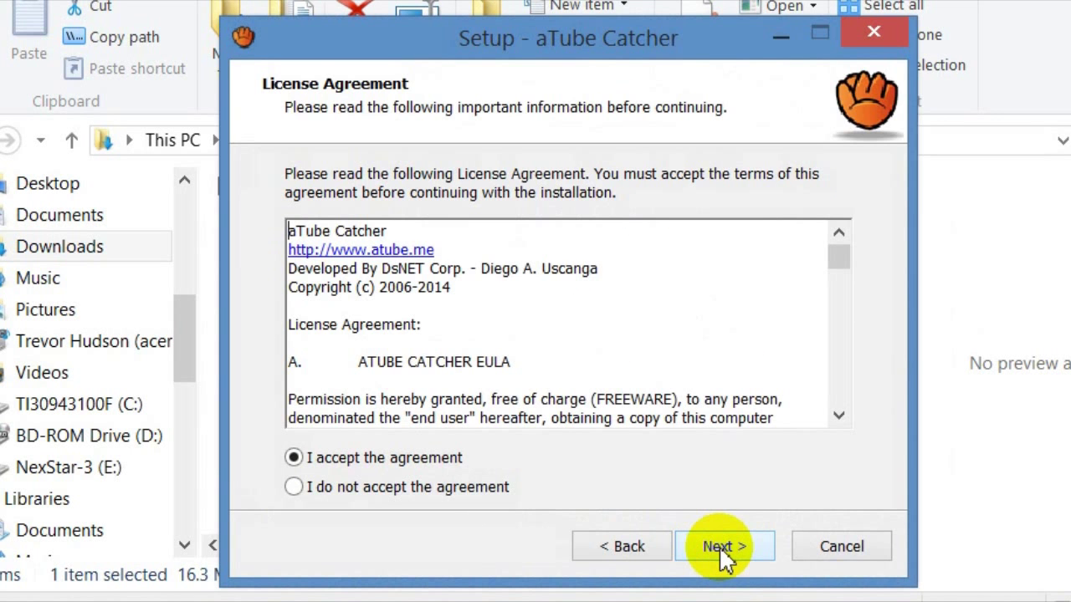
left_click(724, 546)
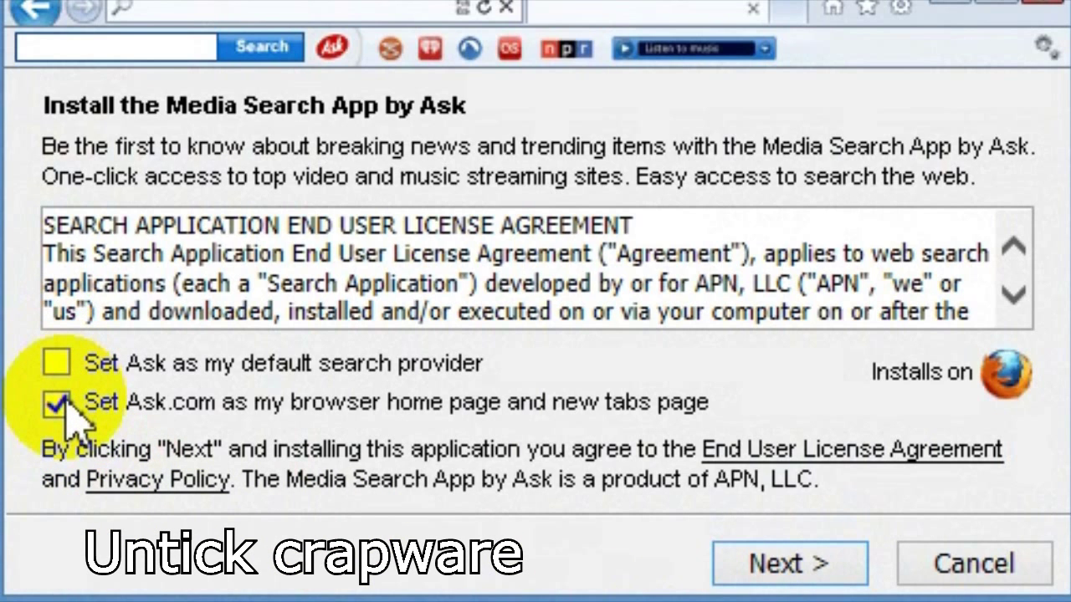
Decline both Ask search app offers and skip all remaining bundled offers.
left_click(56, 403)
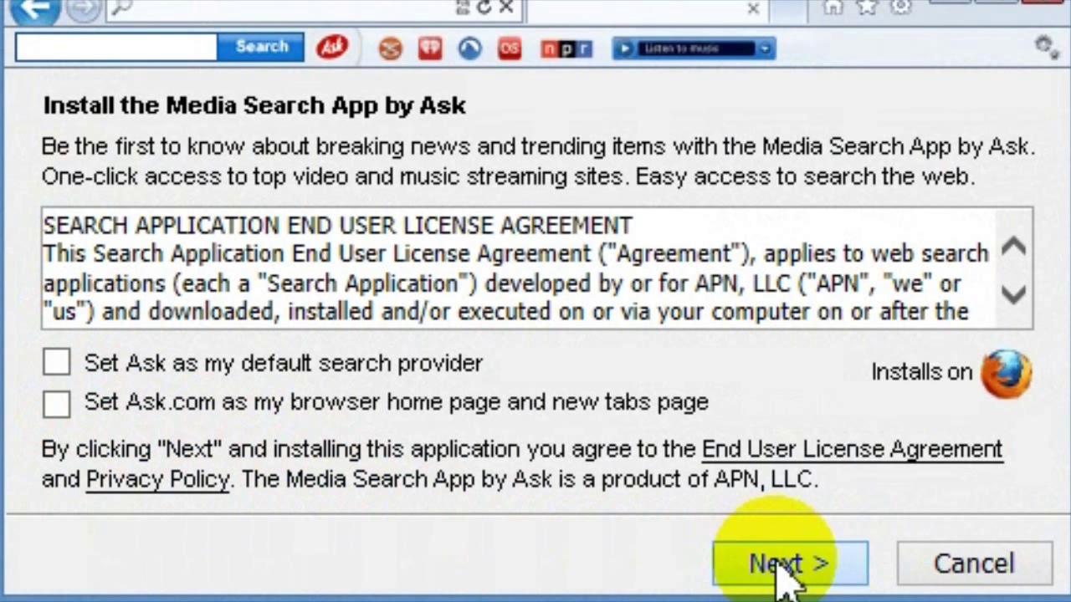
left_click(786, 562)
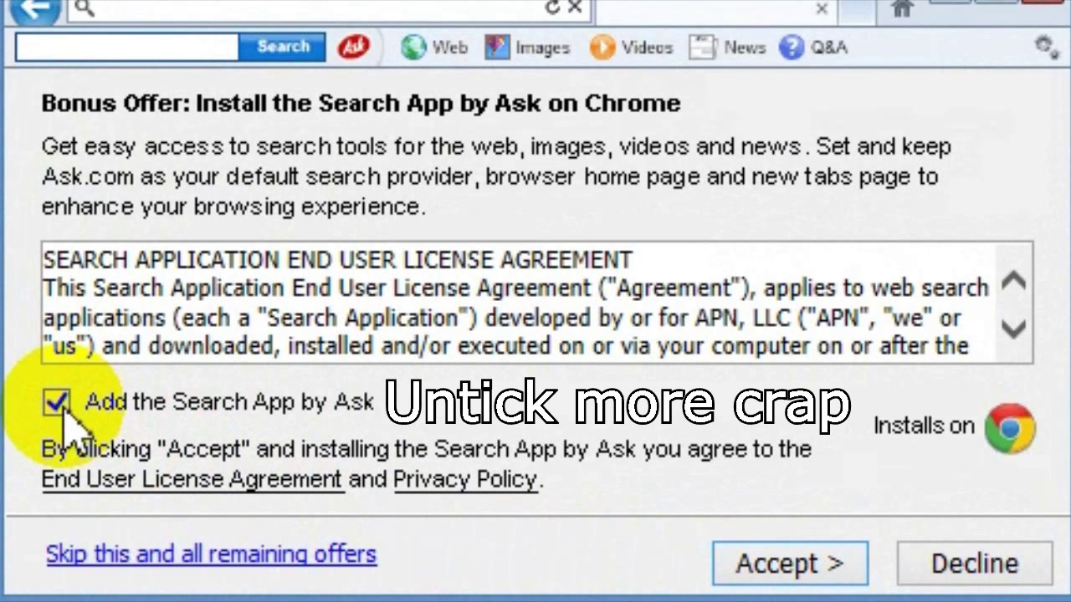
left_click(57, 403)
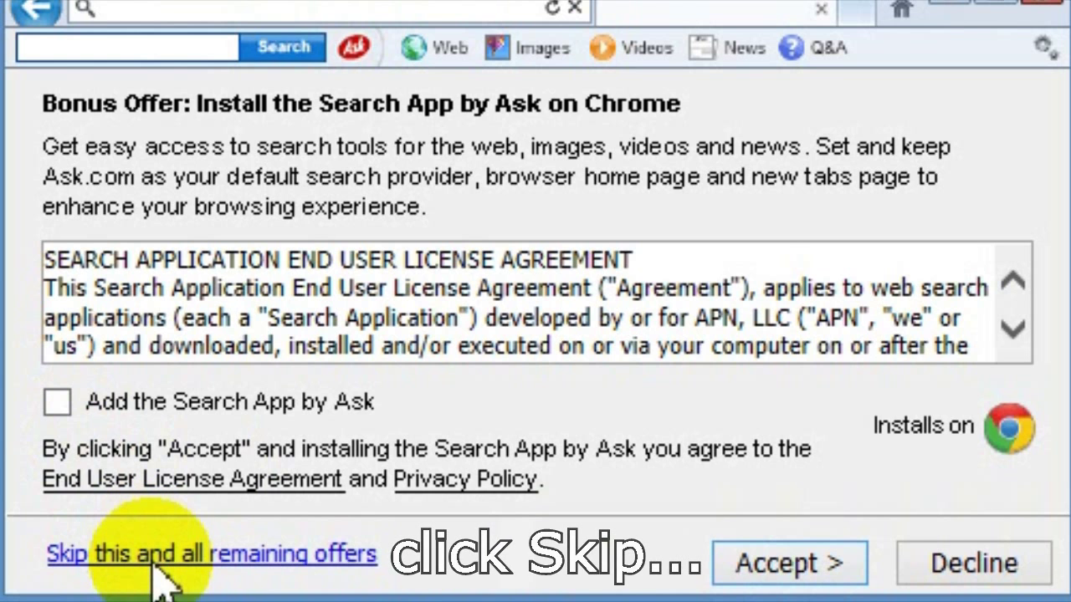
left_click(212, 553)
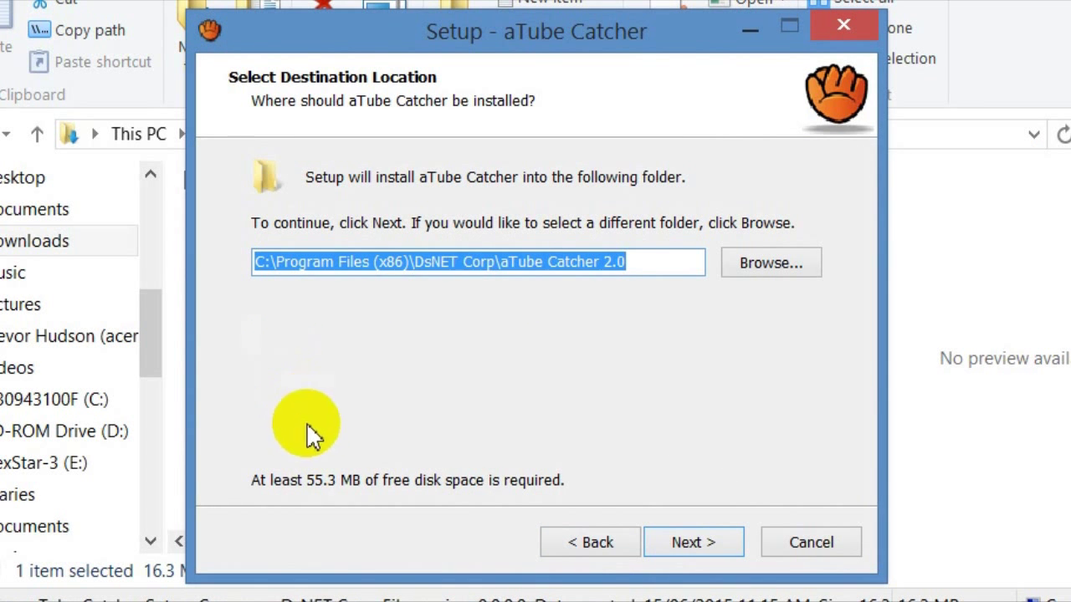
mouse_move(347, 506)
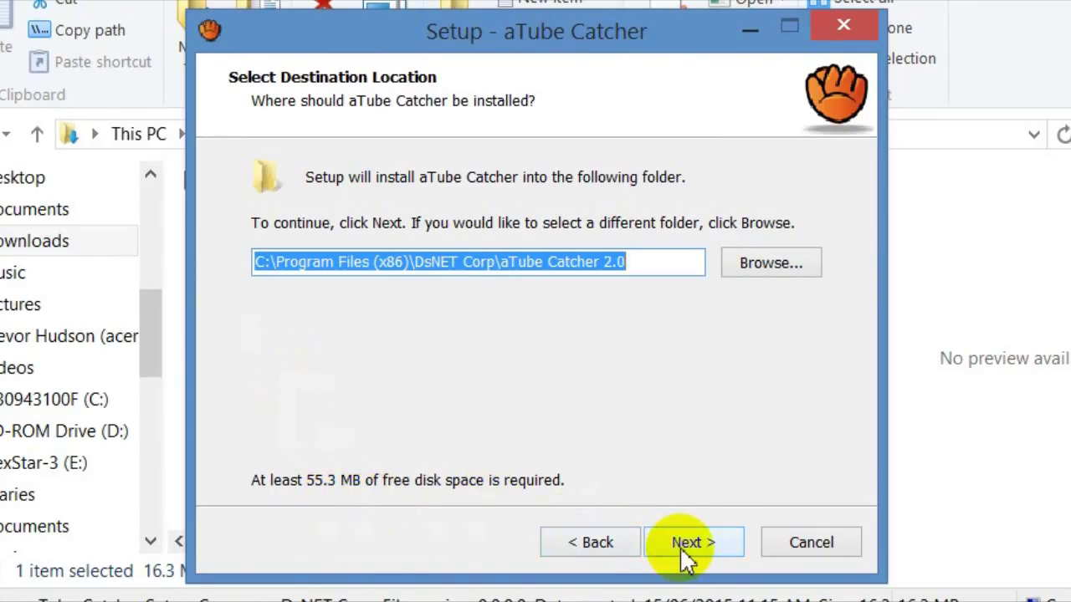
Install aTube Catcher with the default folder, Start Menu folder and desktop icon.
left_click(686, 542)
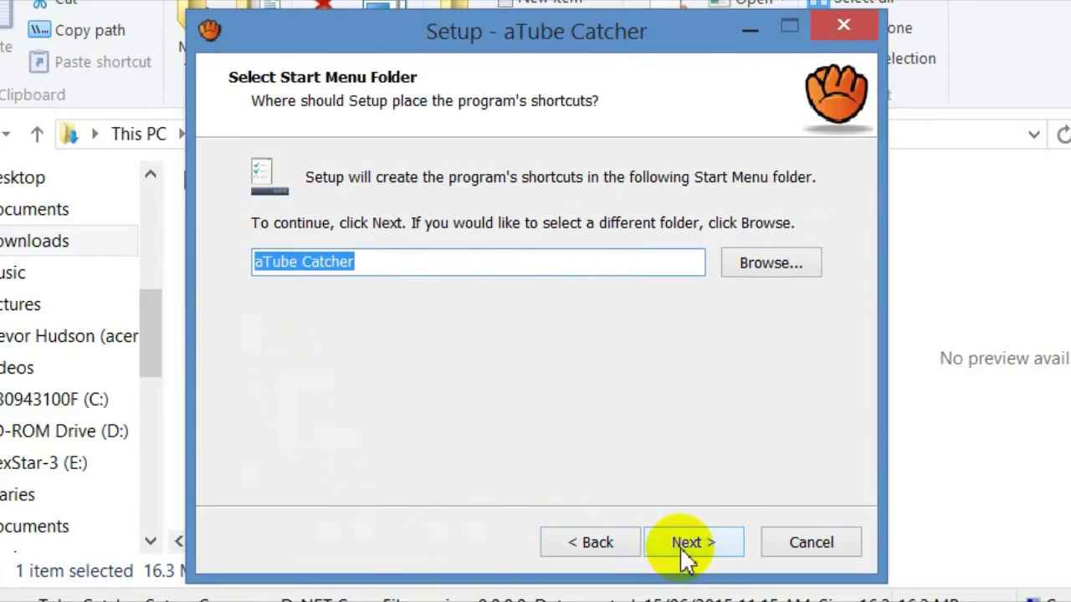
left_click(692, 542)
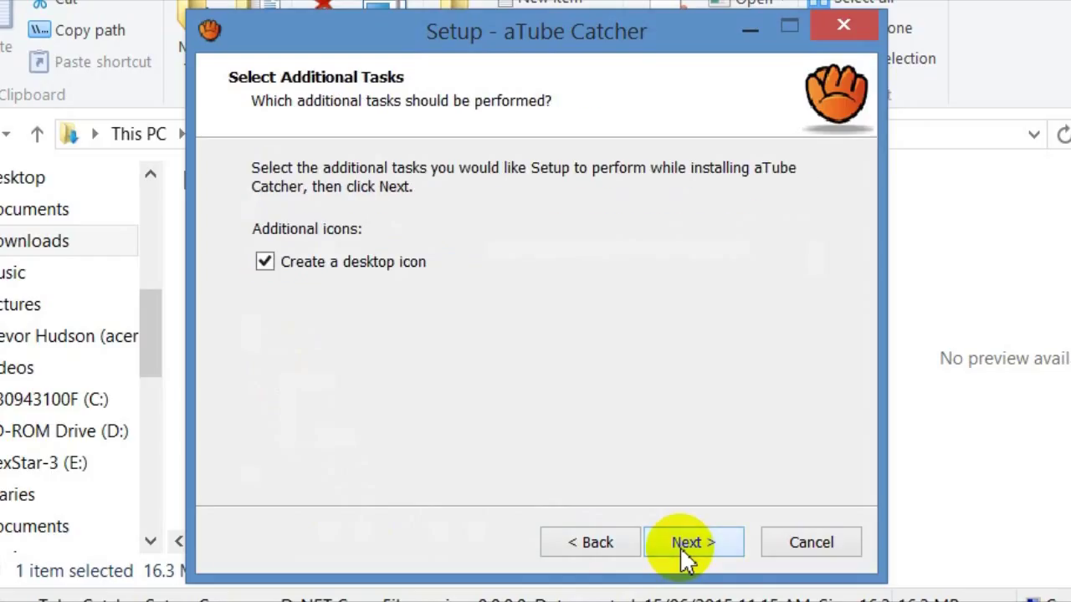
left_click(693, 542)
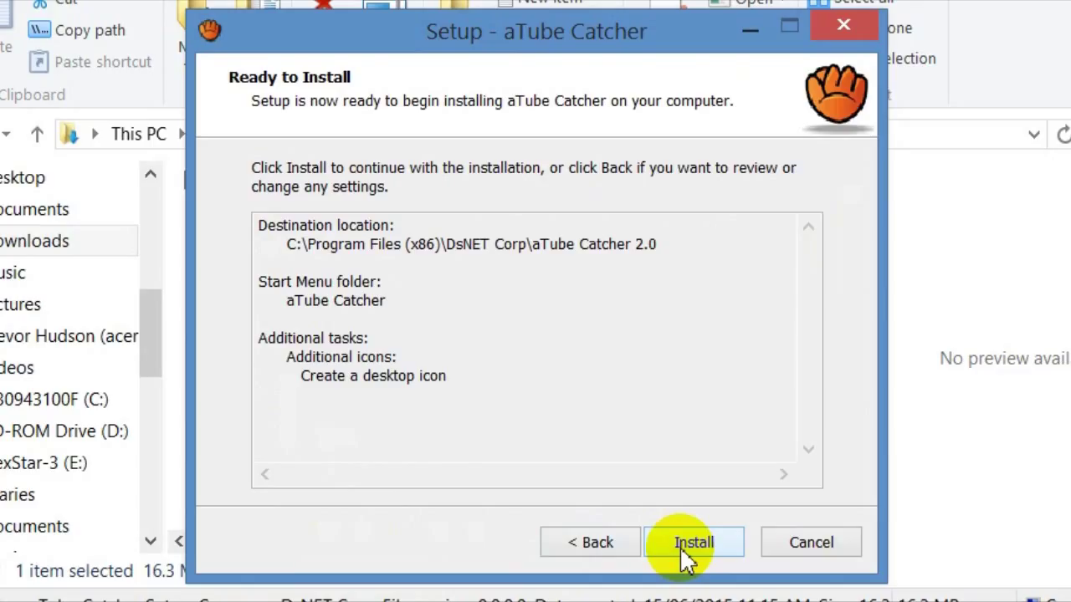
left_click(694, 542)
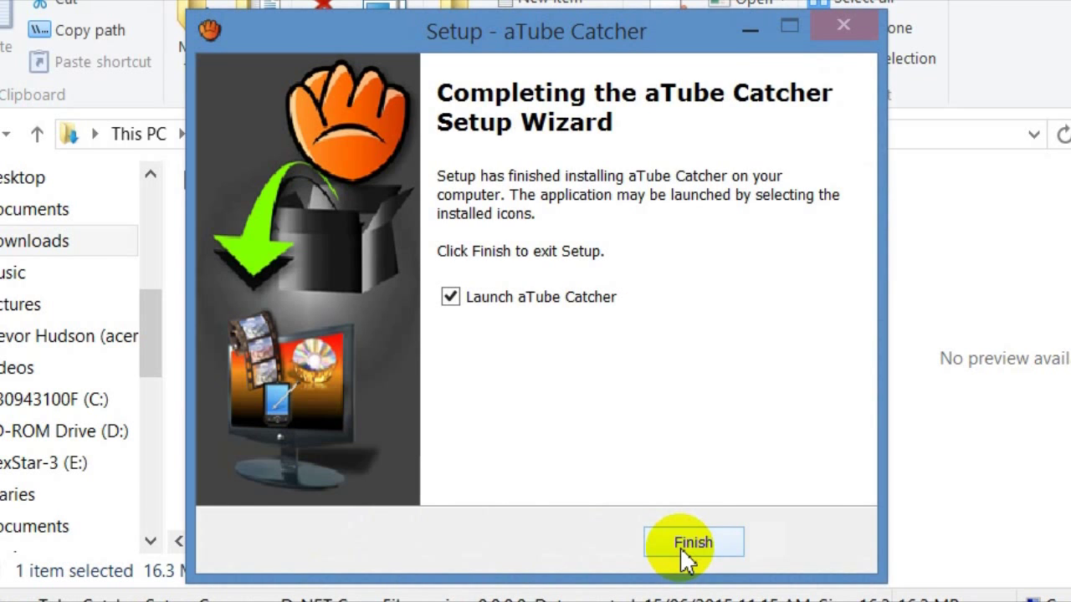
Finish setup, launch aTube Catcher, choose English and accept the default settings.
left_click(693, 542)
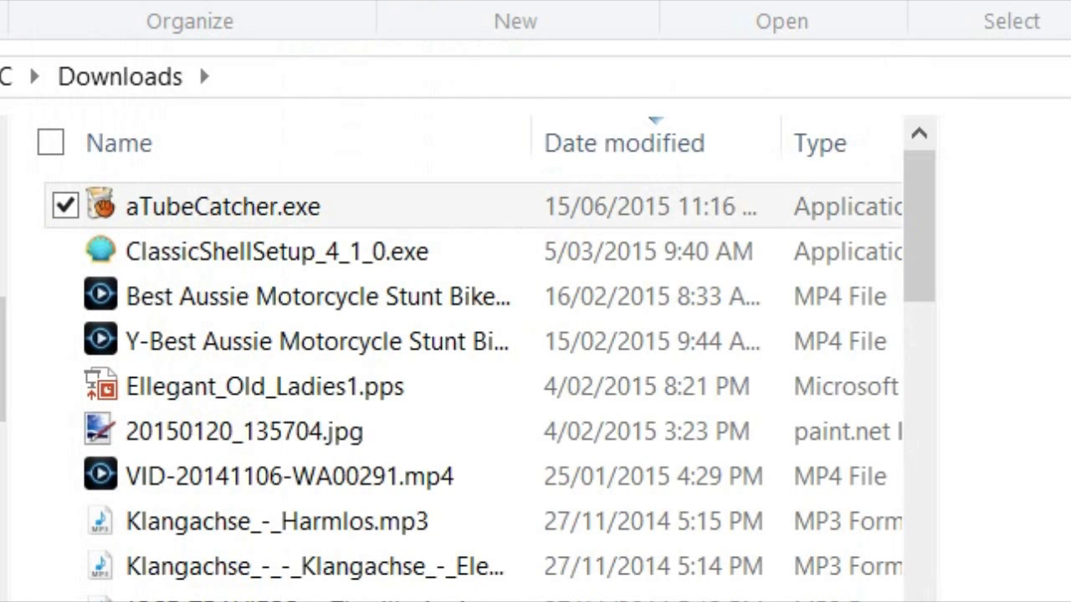
double_click(221, 207)
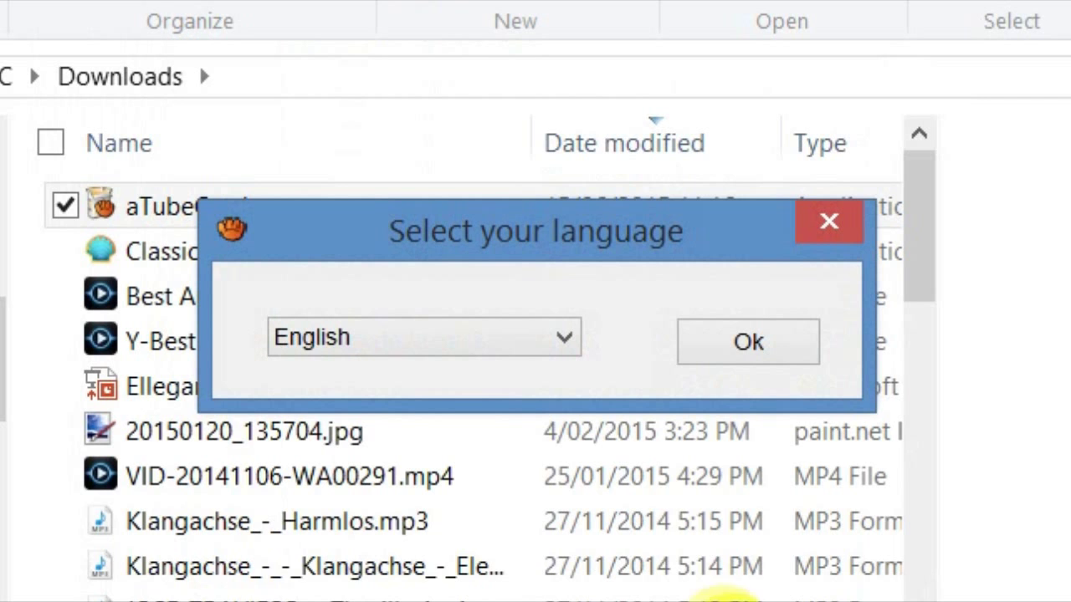
left_click(747, 341)
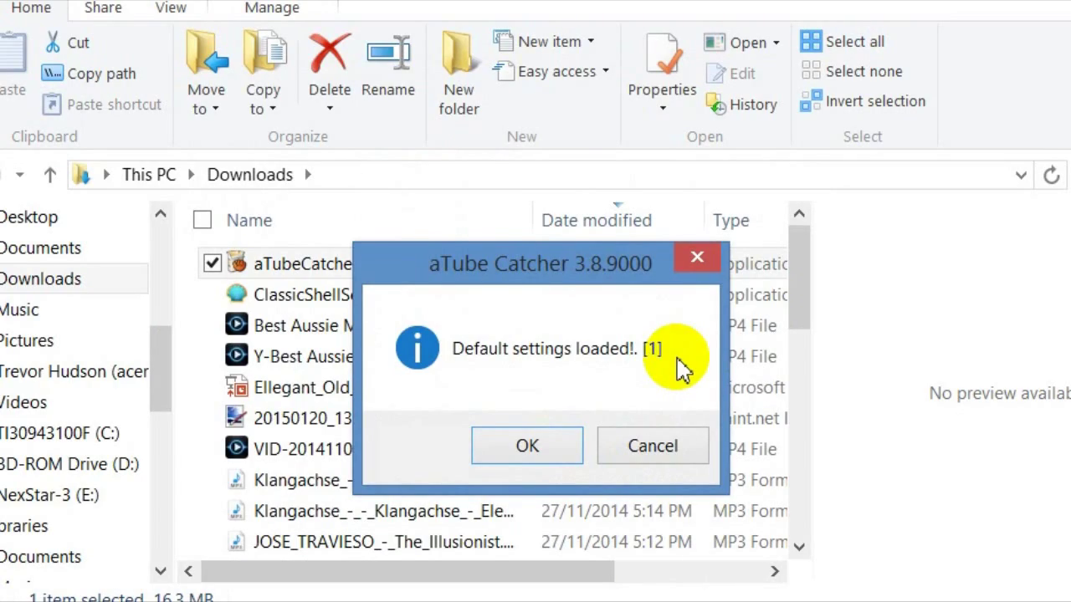
left_click(526, 445)
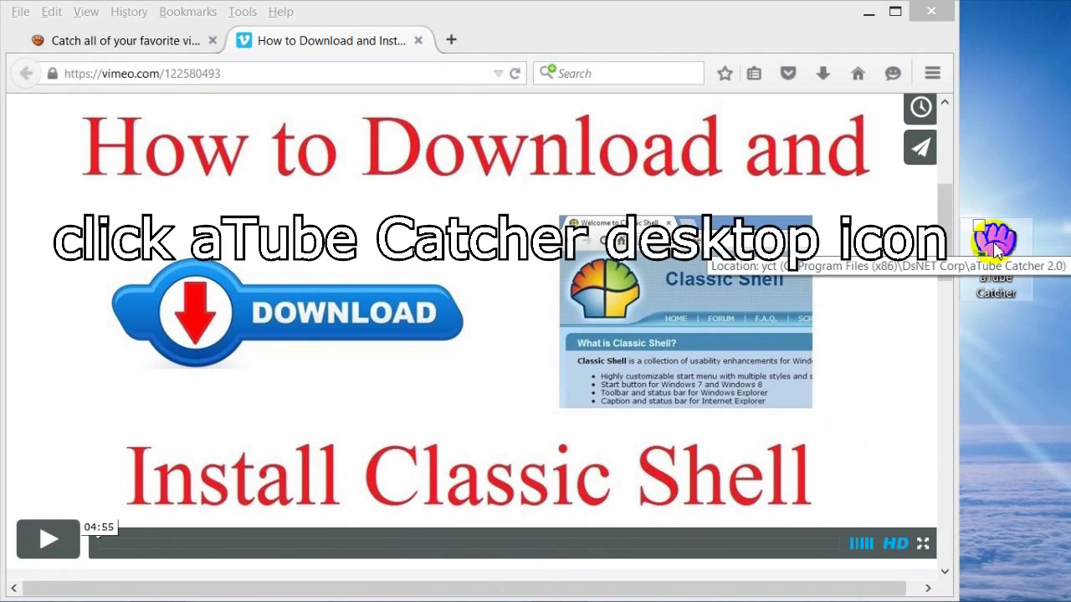
Launch aTube Catcher from its desktop icon.
left_click(995, 243)
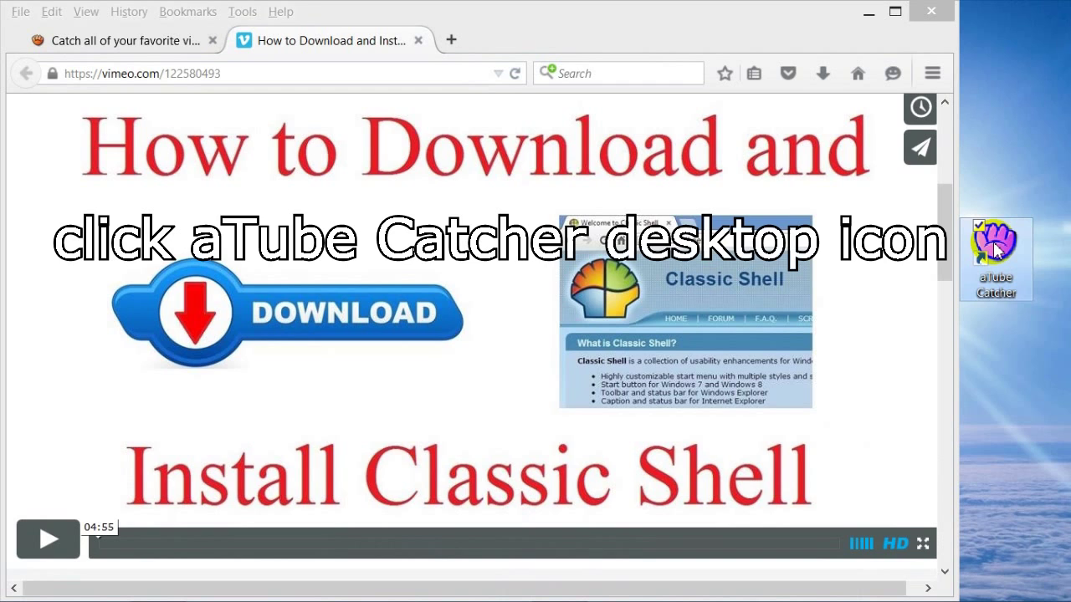
double_click(994, 251)
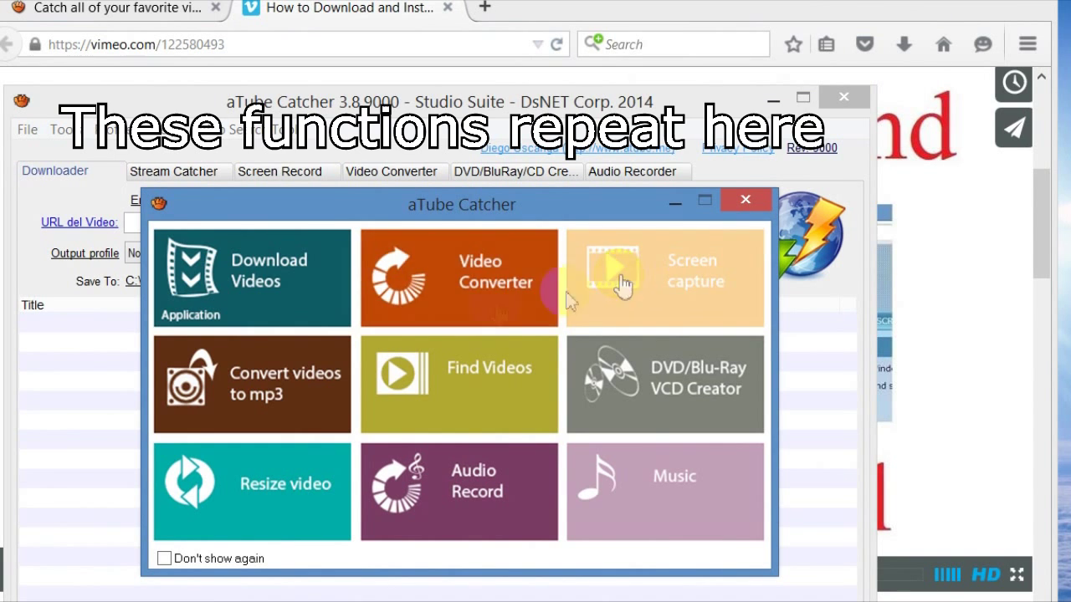
mouse_move(405, 389)
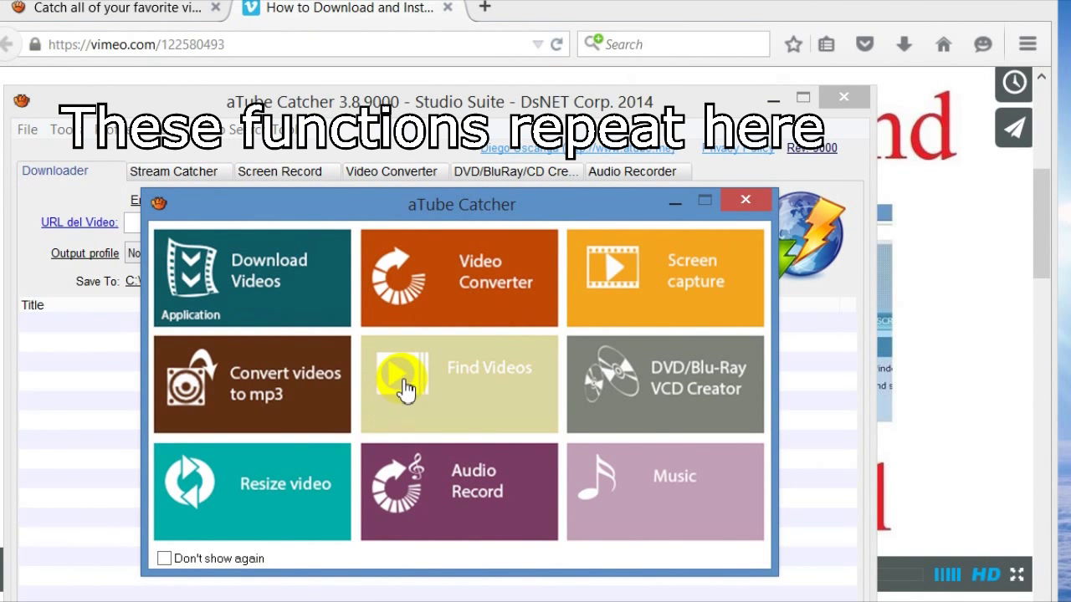
mouse_move(277, 500)
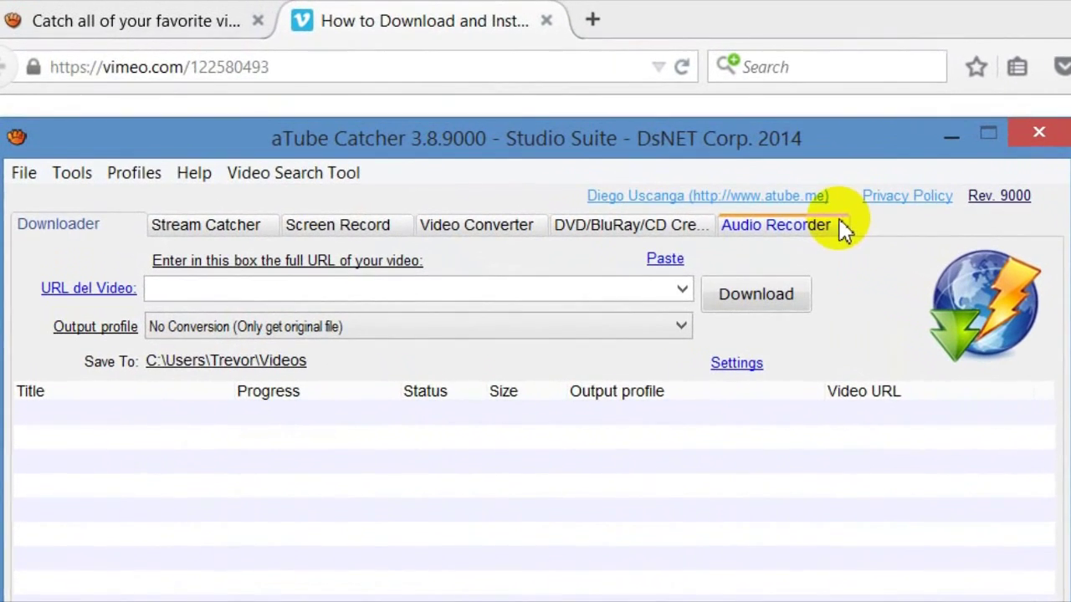
Close the task launcher to reveal the empty Downloader tab.
left_click(476, 224)
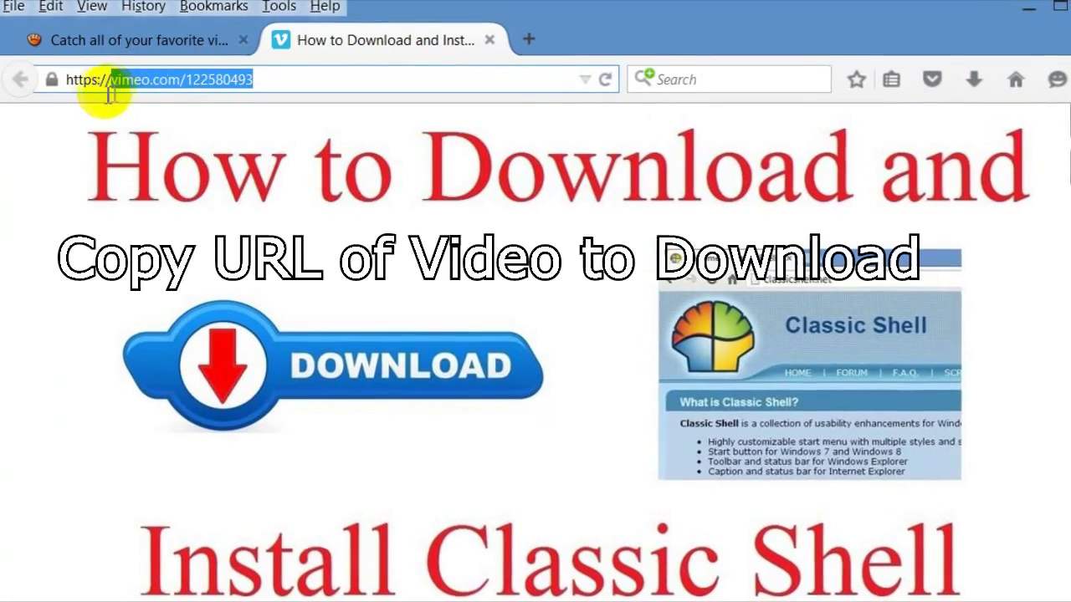
Select the vimeo.com/122580493 address in Firefox's address bar.
left_click(159, 79)
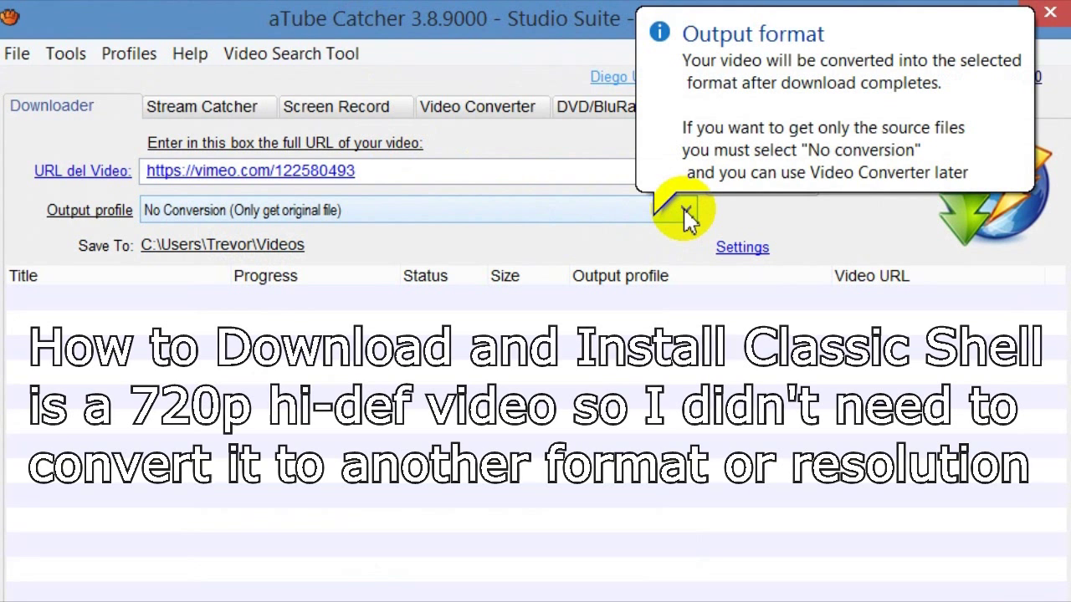
Keep No Conversion as the output profile and open the output-folder picker.
left_click(685, 210)
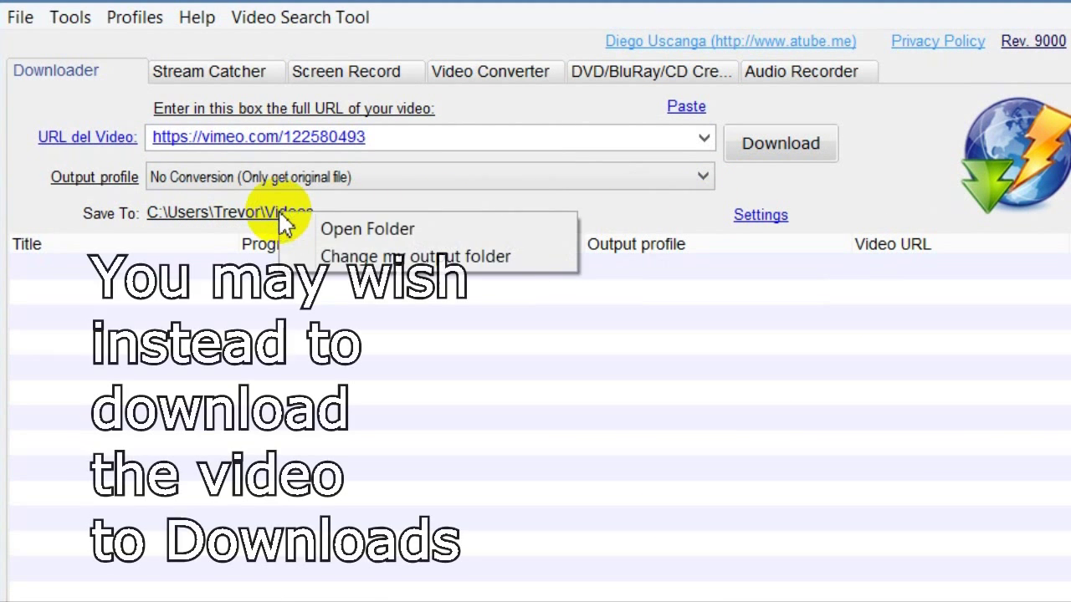
left_click(415, 256)
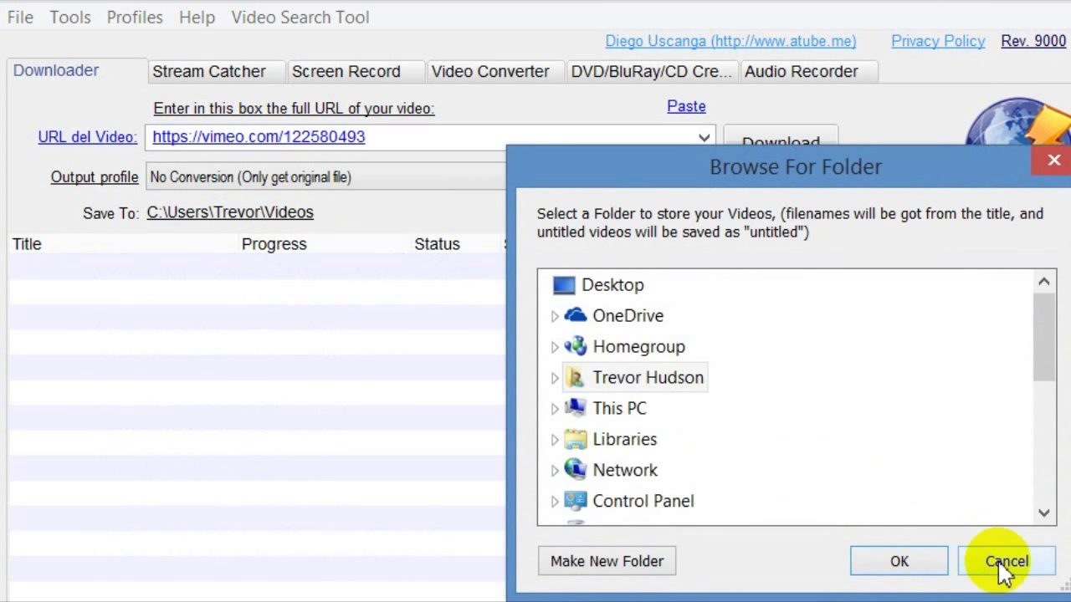
Cancel the folder picker to keep Videos, then view and close the Video Downloader Options.
left_click(1006, 561)
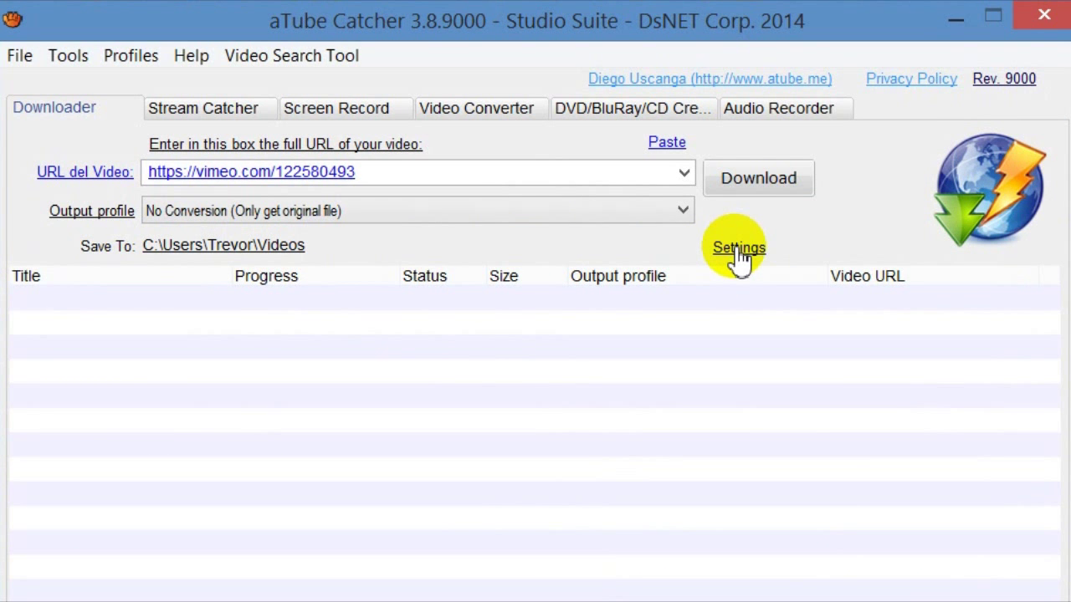
left_click(737, 247)
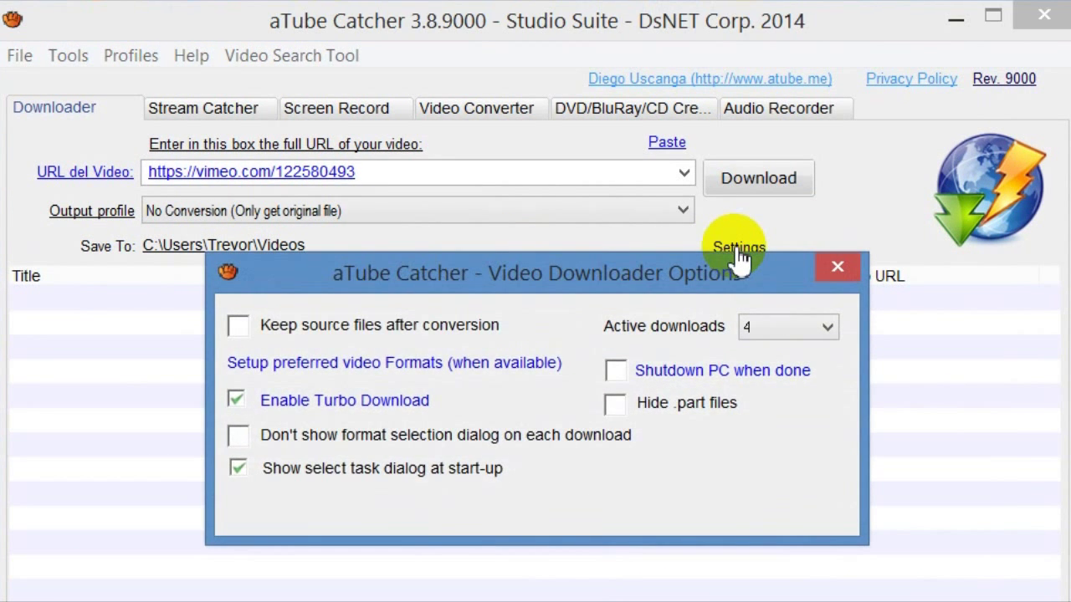
mouse_move(778, 276)
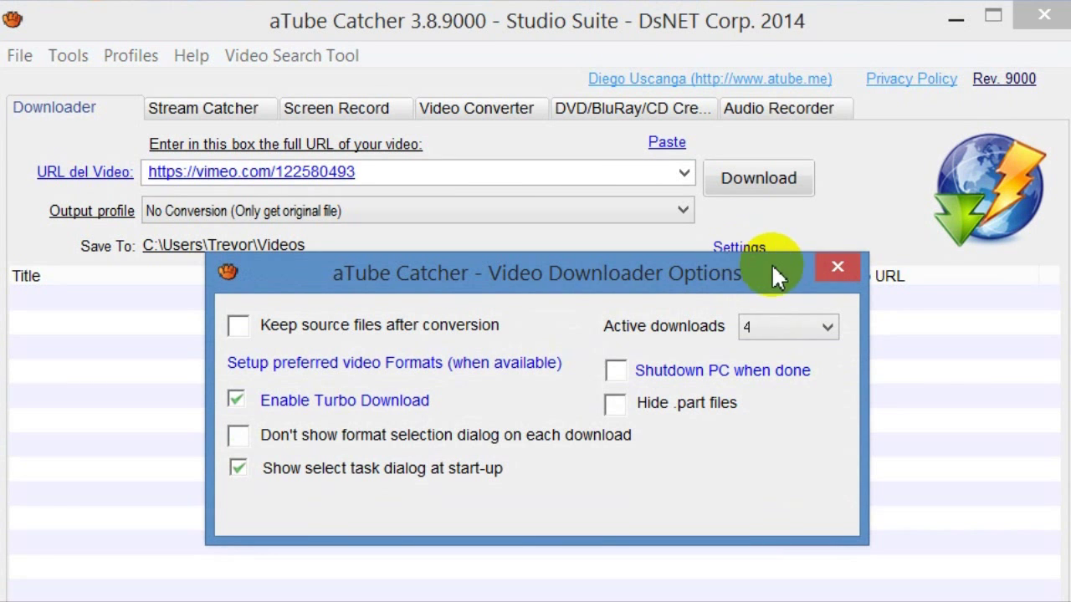
mouse_move(836, 268)
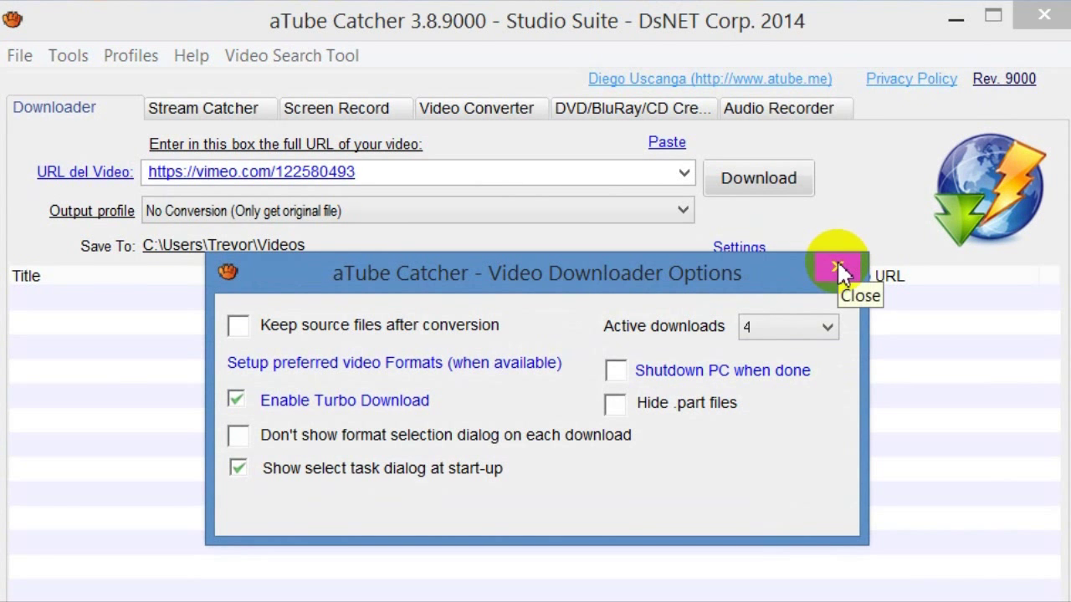
left_click(837, 266)
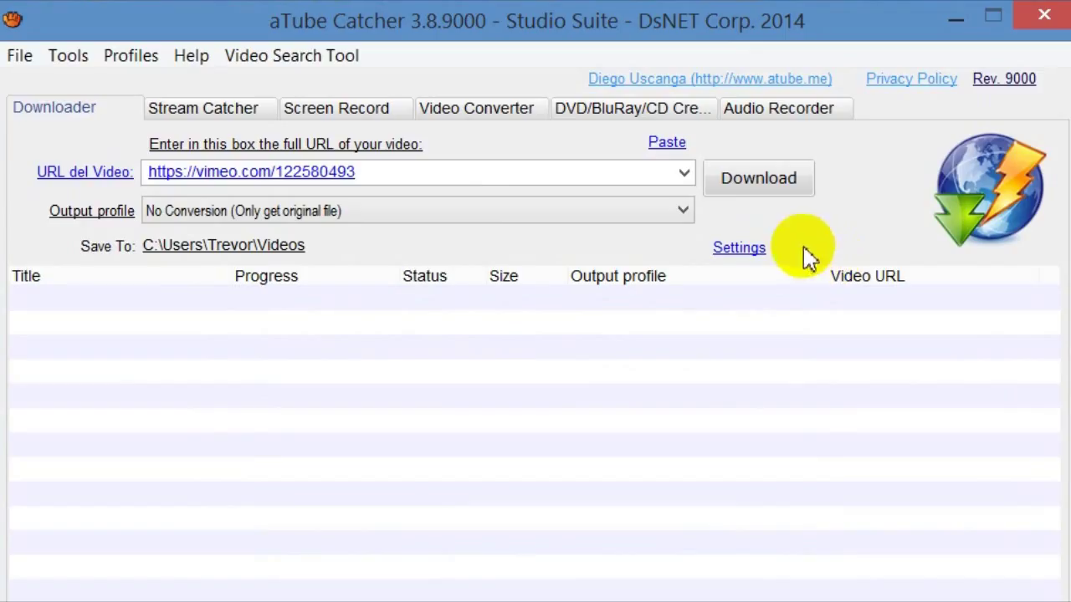
mouse_move(756, 178)
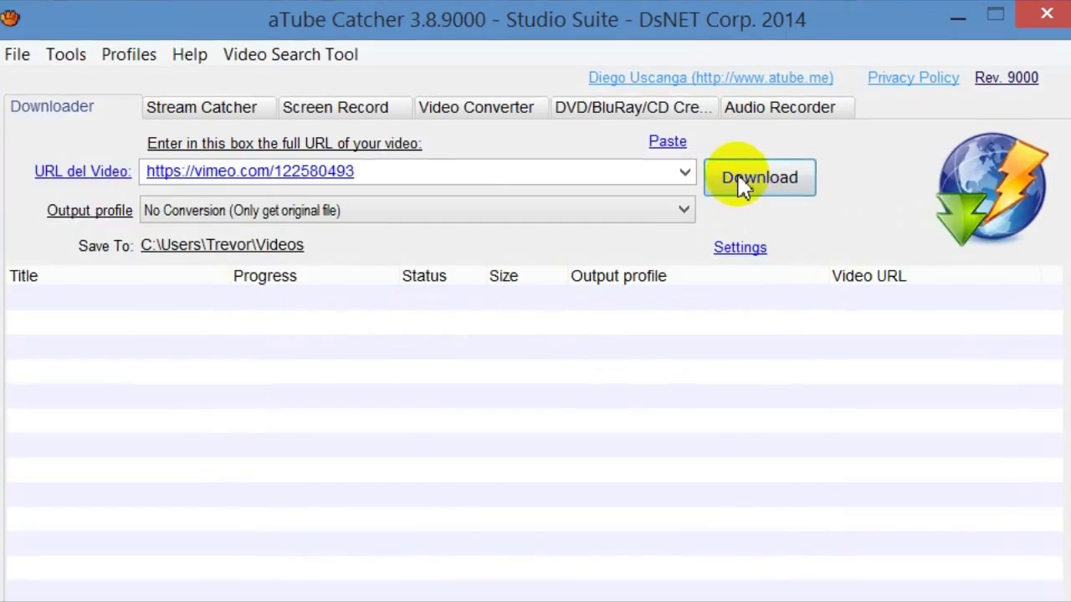
Download and confirm the 10.8 MB Vimeo video, then open its Videos folder.
left_click(759, 178)
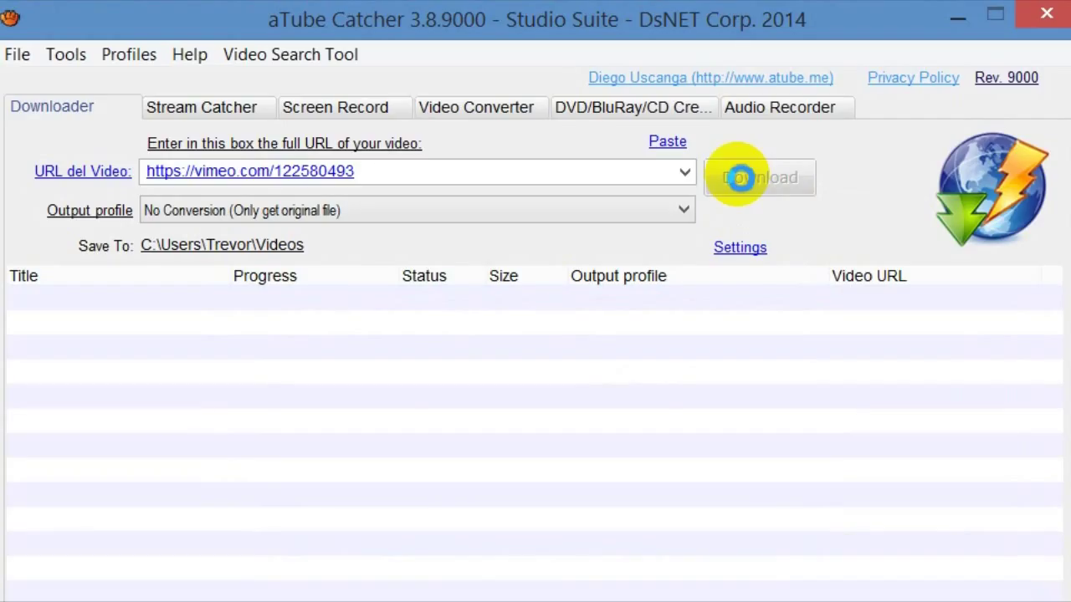
left_click(758, 177)
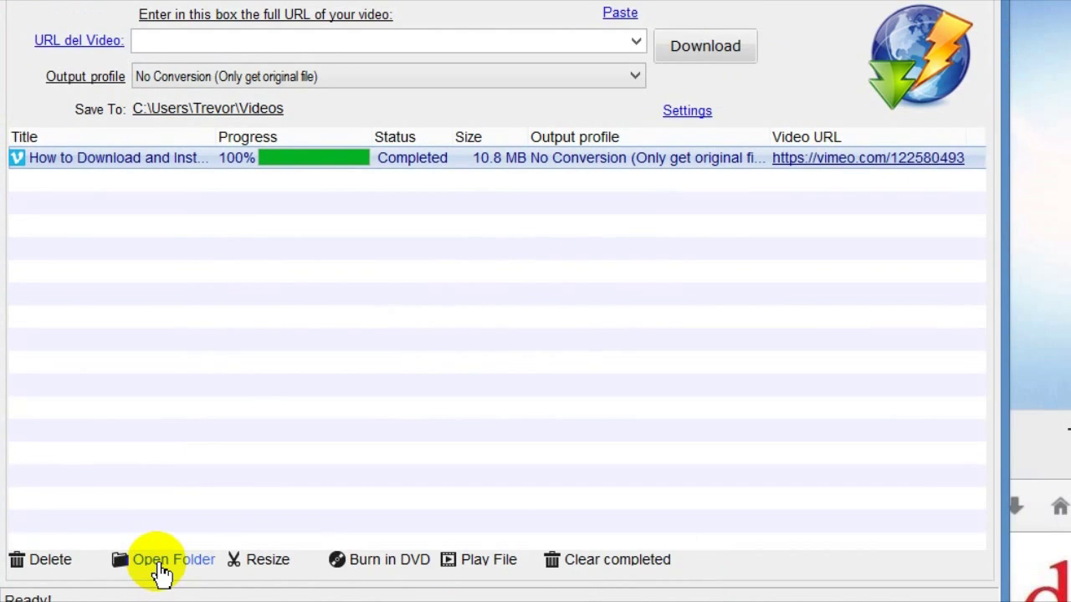
left_click(173, 560)
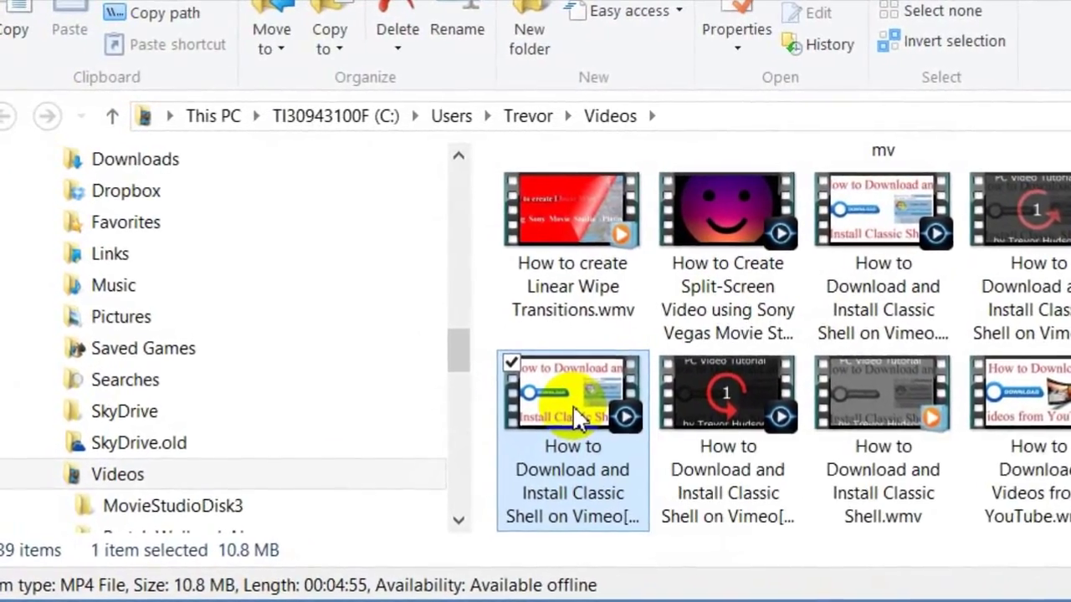
Open the downloaded MP4 in VLC media player via Open with.
right_click(572, 391)
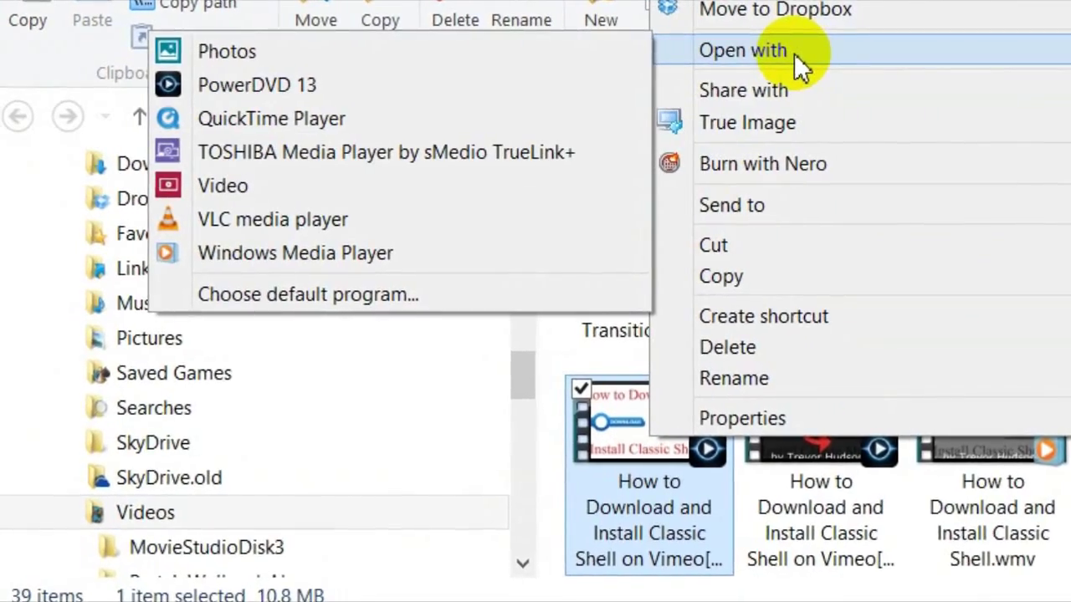
mouse_move(263, 234)
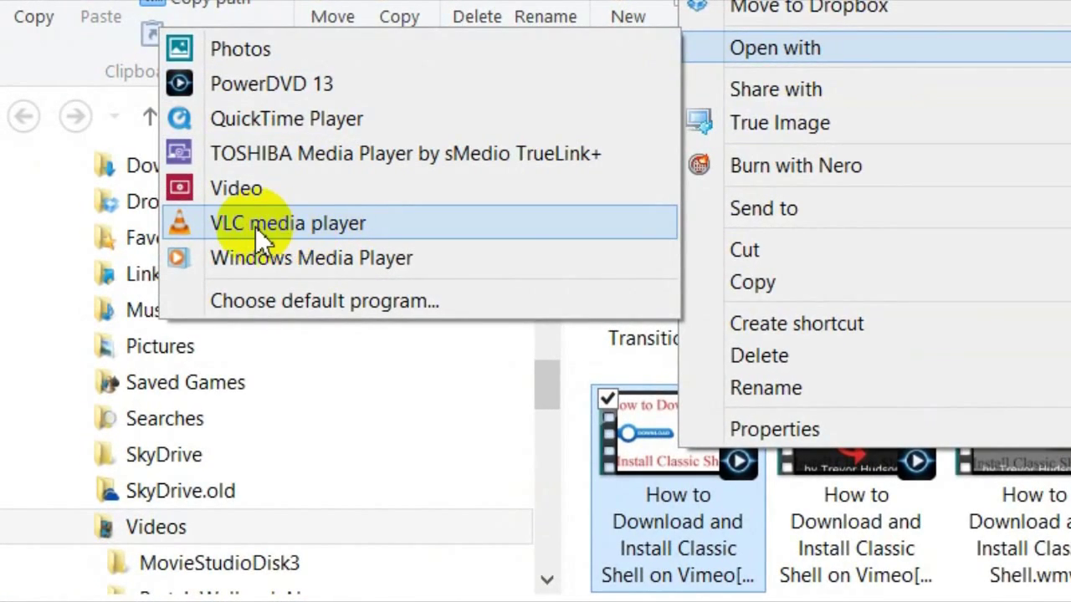
left_click(267, 237)
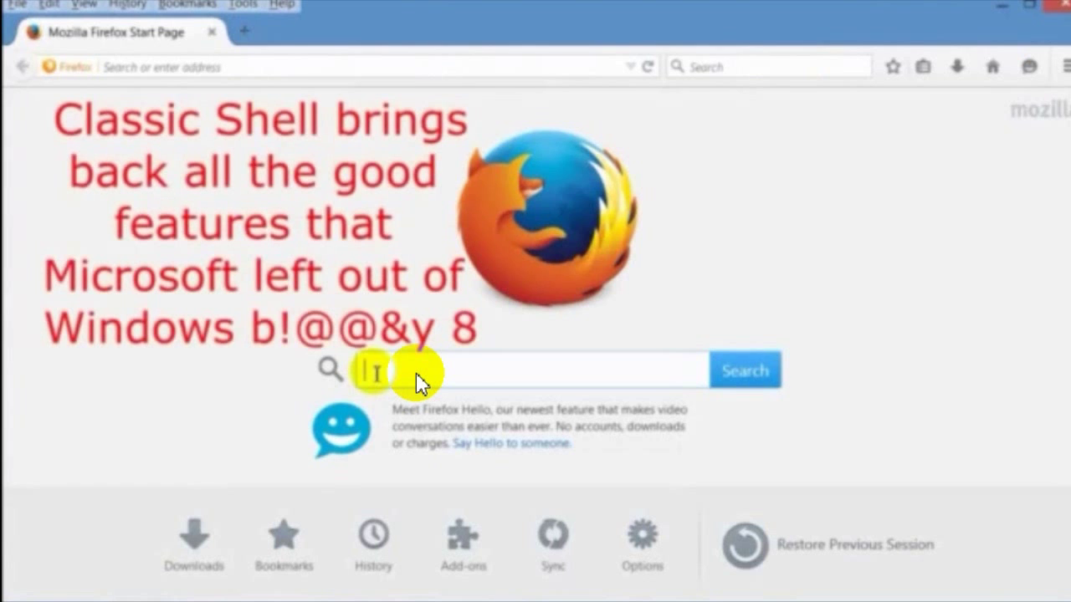
Type "cl" into Firefox's start-page search box, bringing up Classic Shell suggestions.
type("clas")
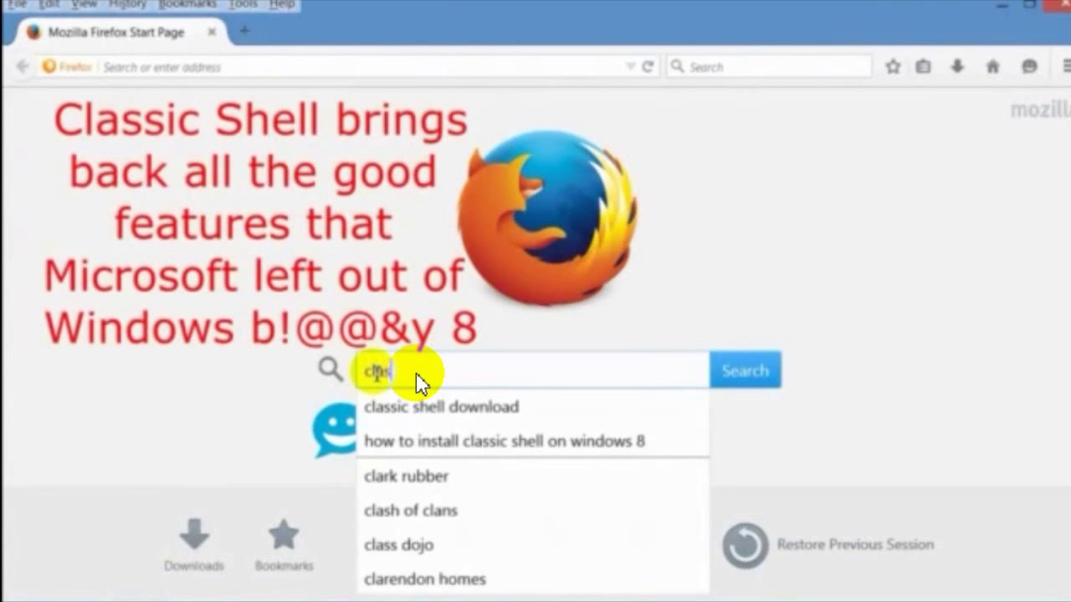